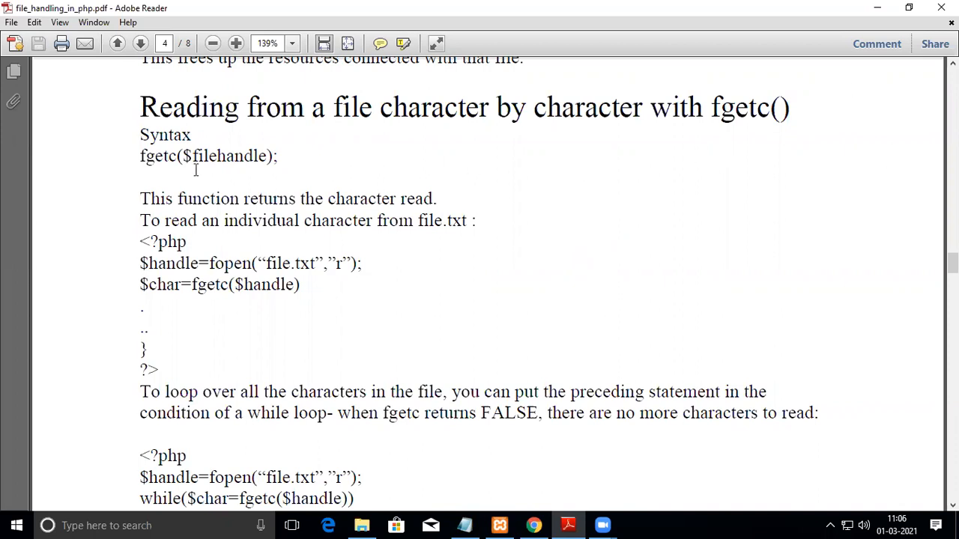
mouse_move(194, 138)
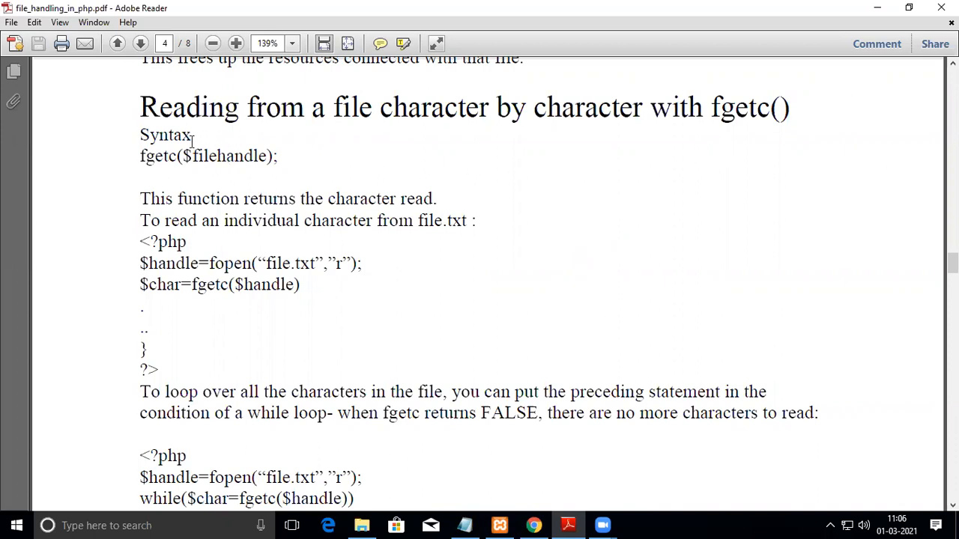
mouse_move(231, 173)
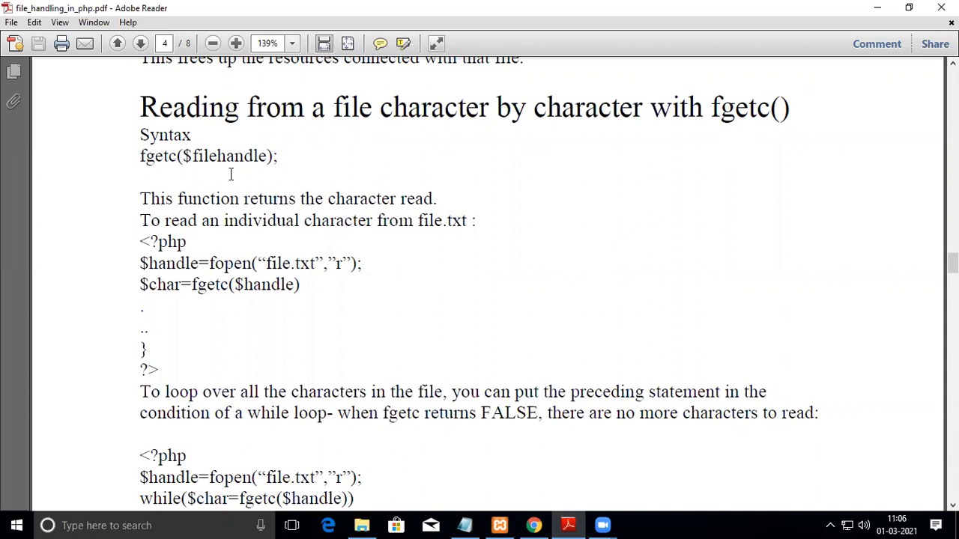
Scroll page 4 of the PDF down to the while-loop fgetc reading example.
scroll("down", 3)
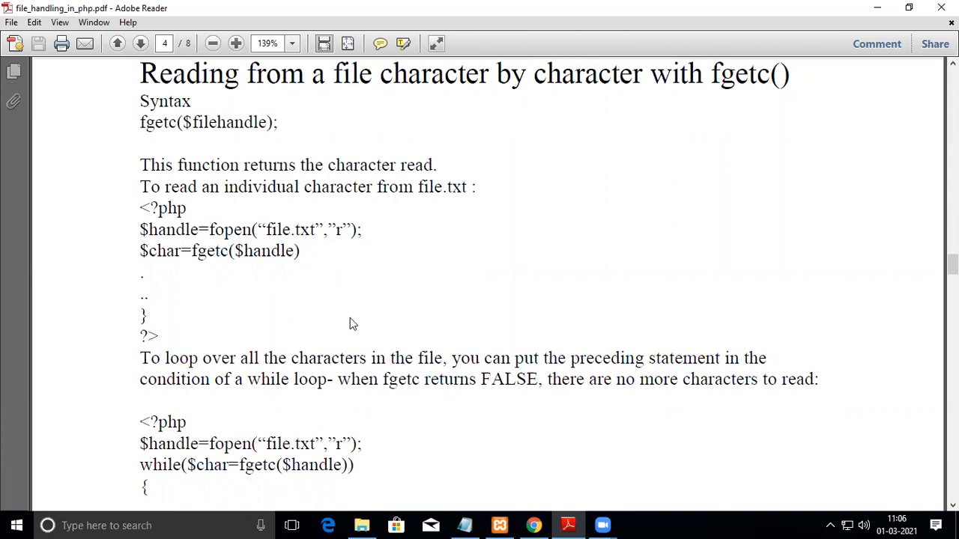
scroll("down", 3)
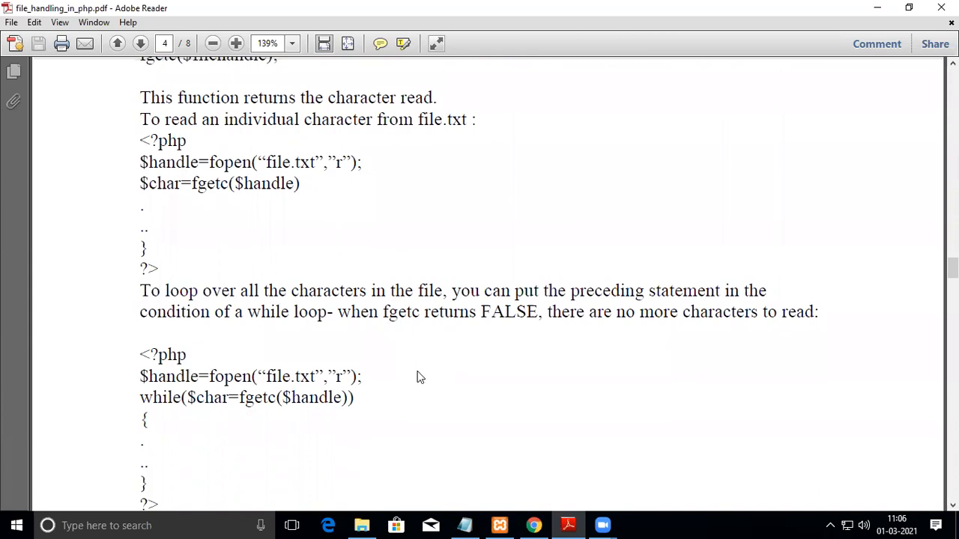
mouse_move(180, 327)
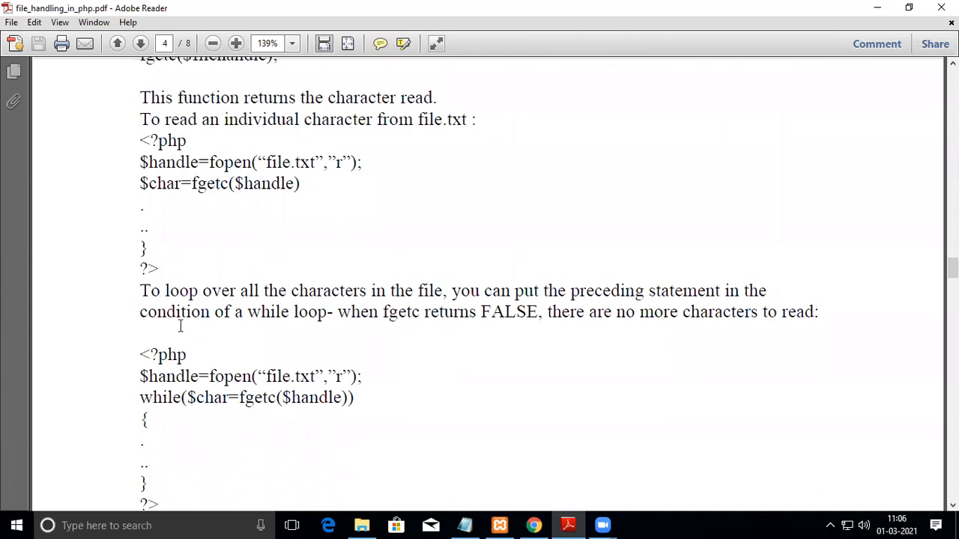
mouse_move(597, 366)
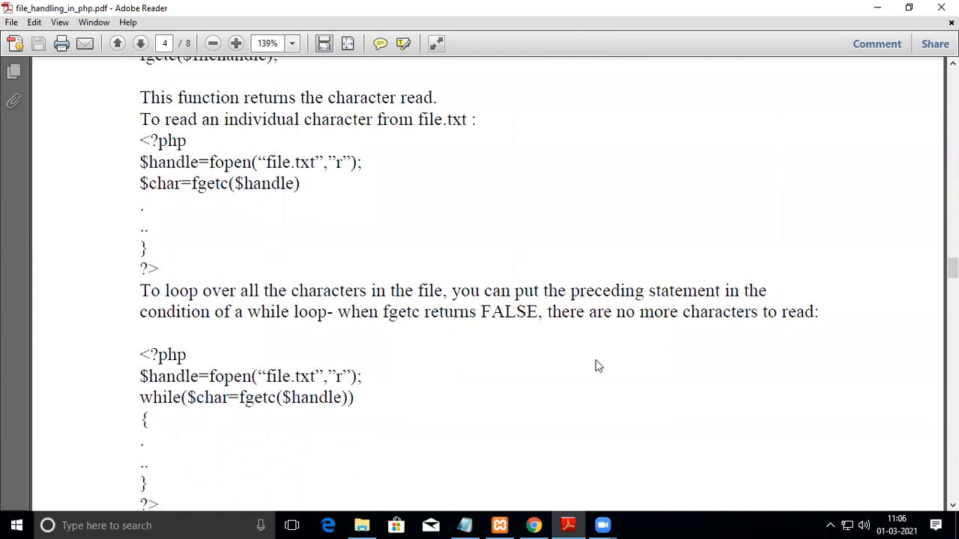
mouse_move(539, 414)
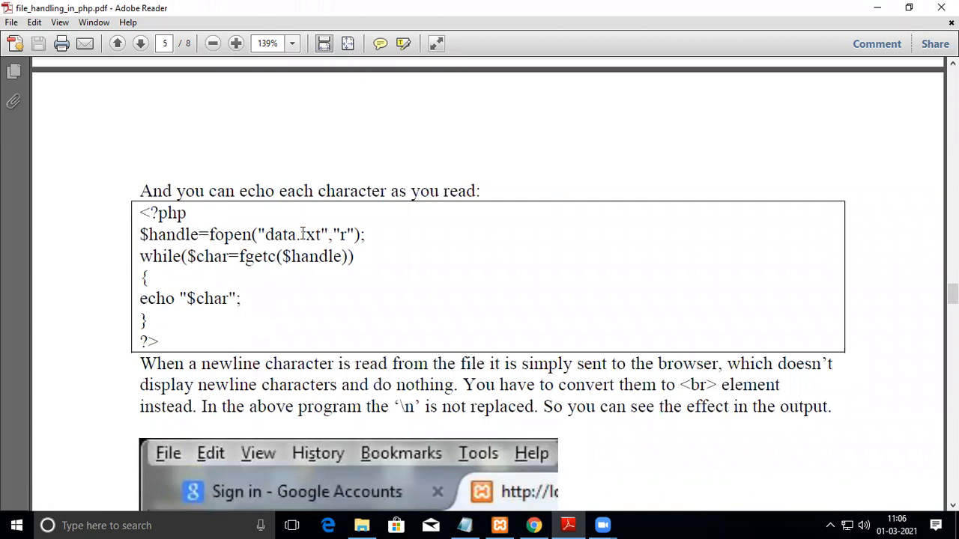
mouse_move(338, 234)
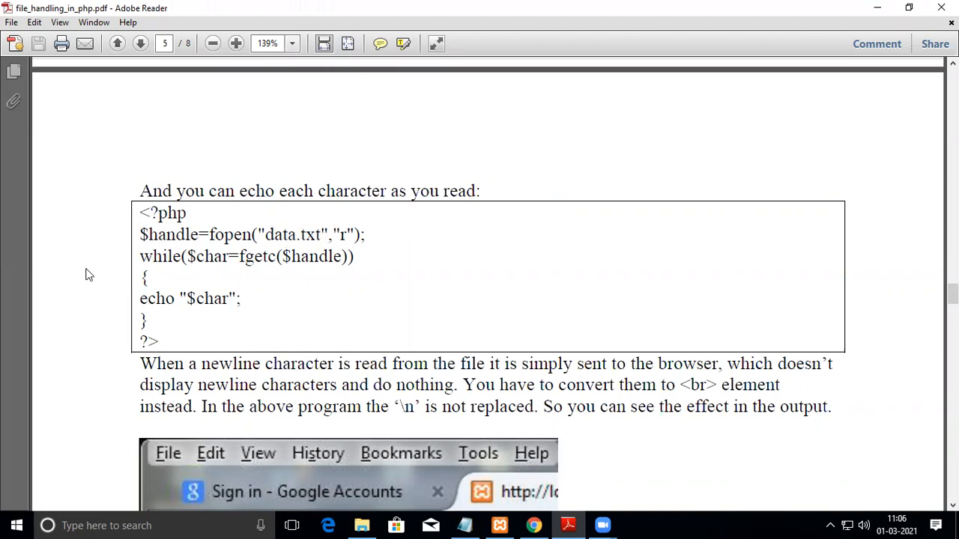
mouse_move(227, 259)
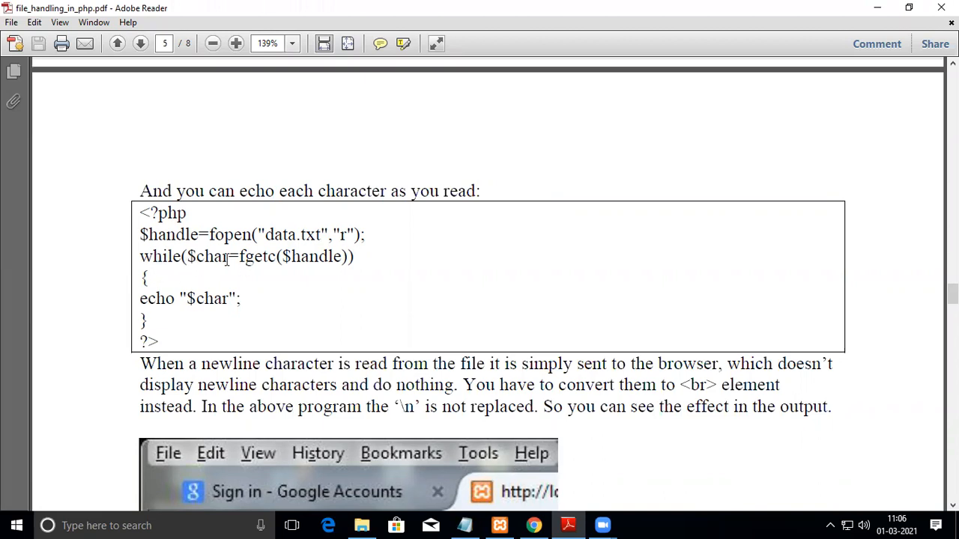
mouse_move(297, 256)
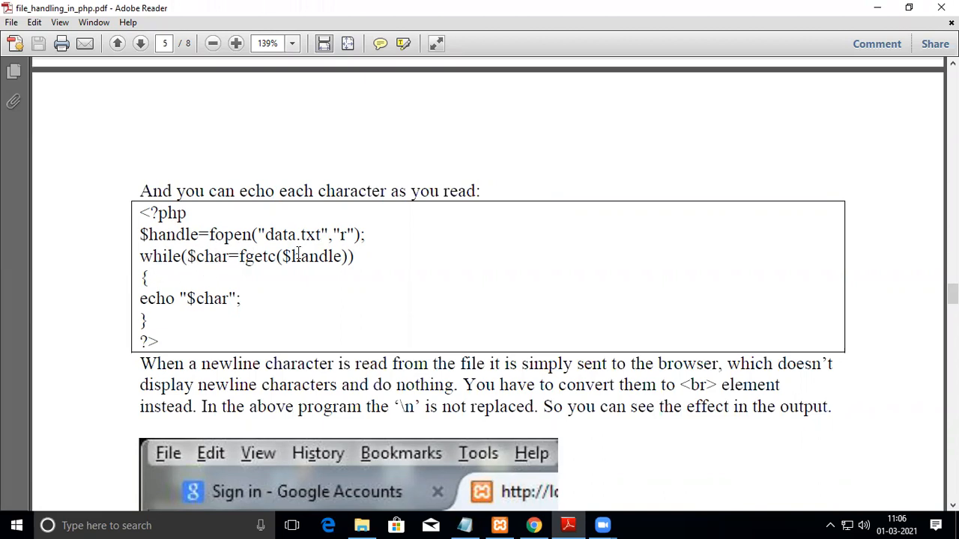
mouse_move(262, 286)
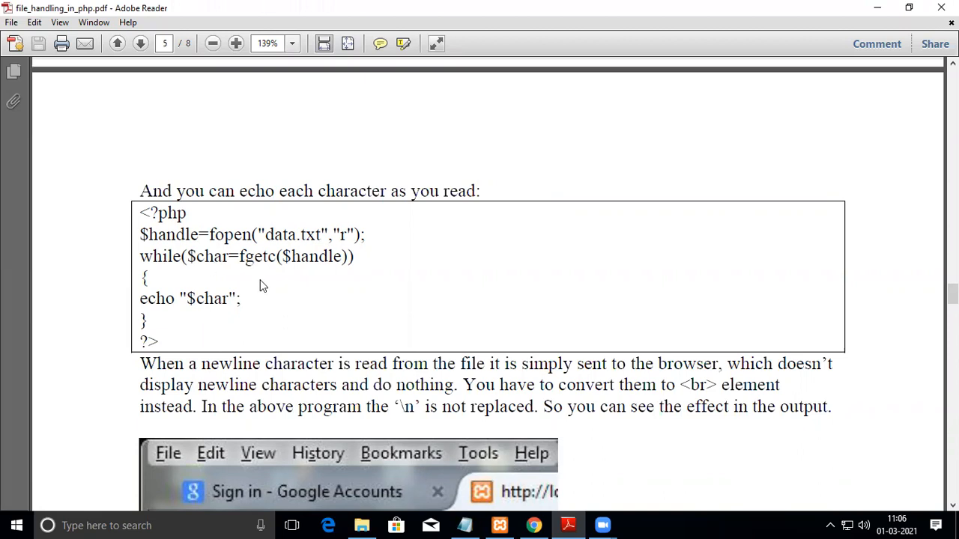
mouse_move(168, 321)
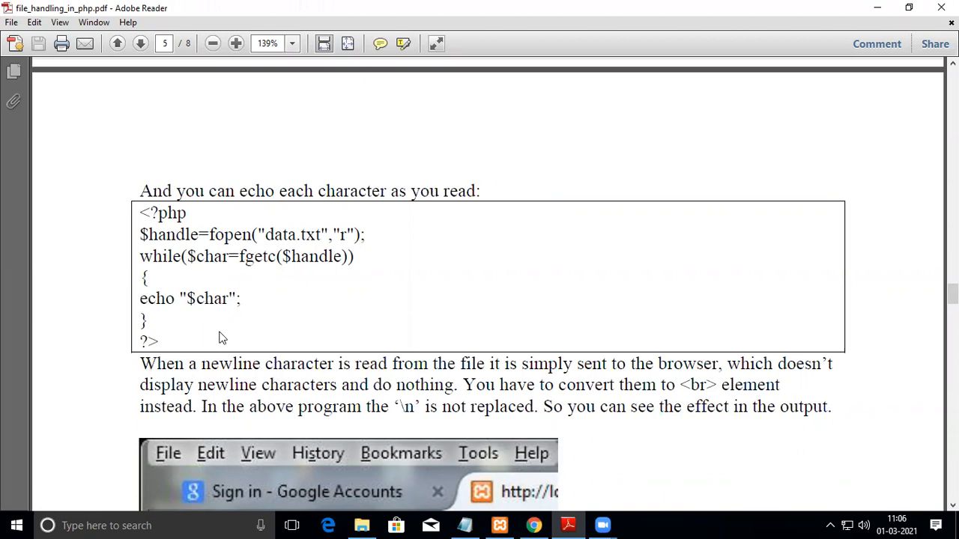
mouse_move(313, 262)
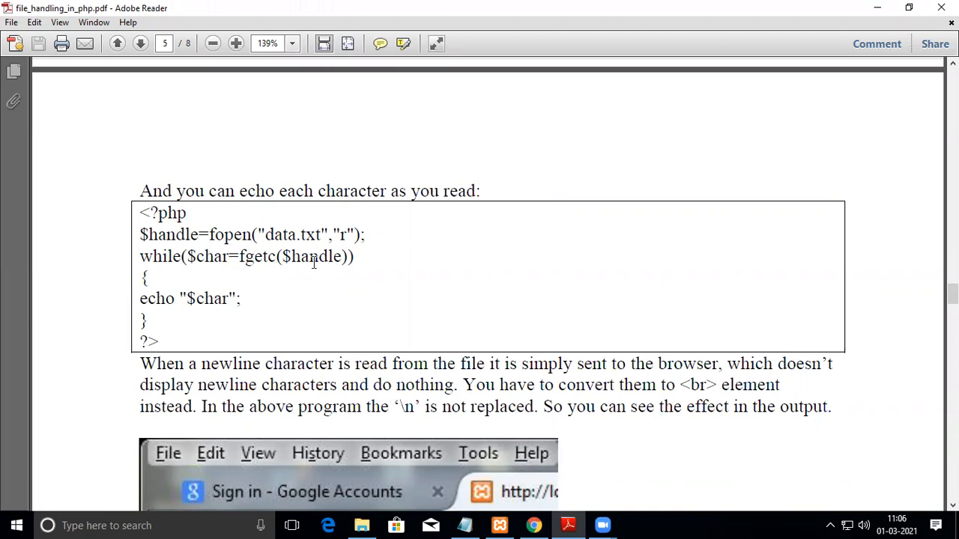
mouse_move(266, 257)
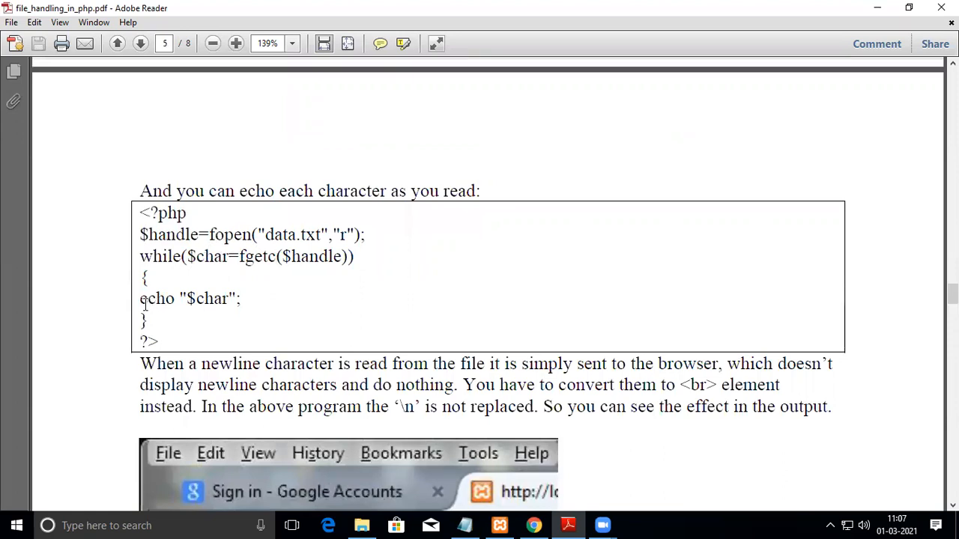
mouse_move(105, 330)
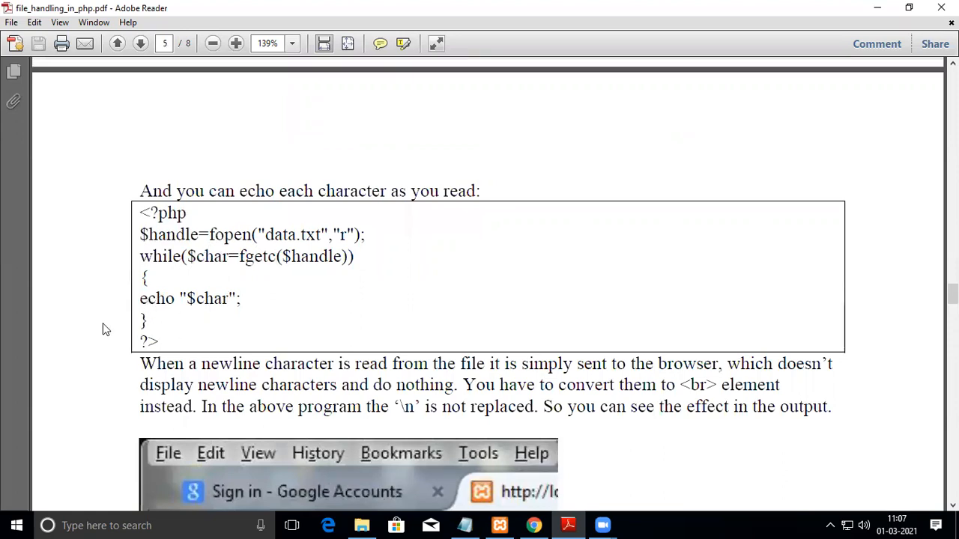
mouse_move(192, 368)
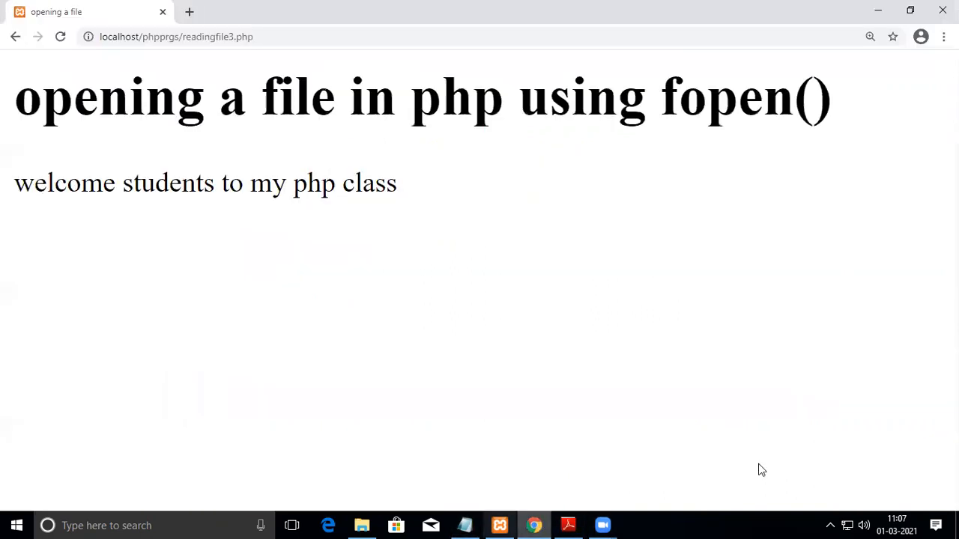
left_click(177, 36)
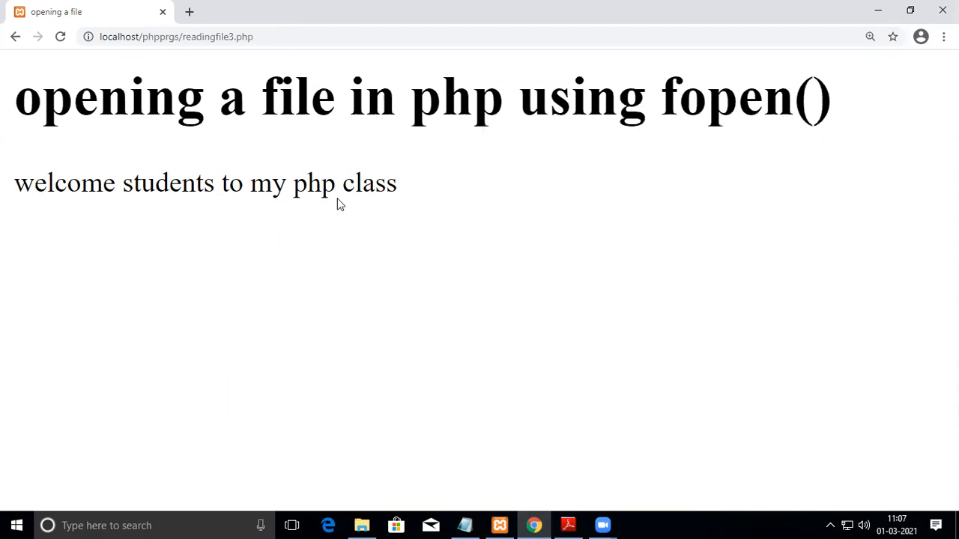
mouse_move(392, 186)
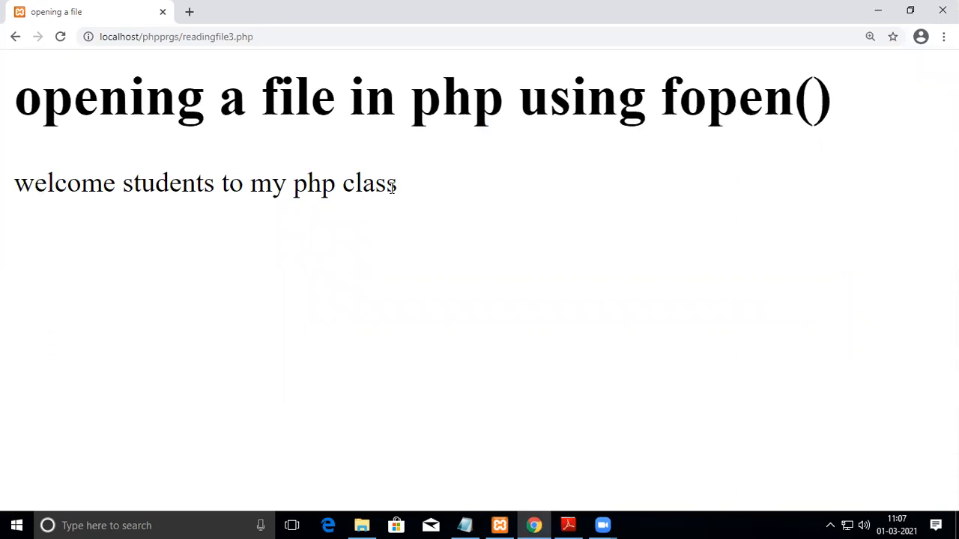
mouse_move(329, 167)
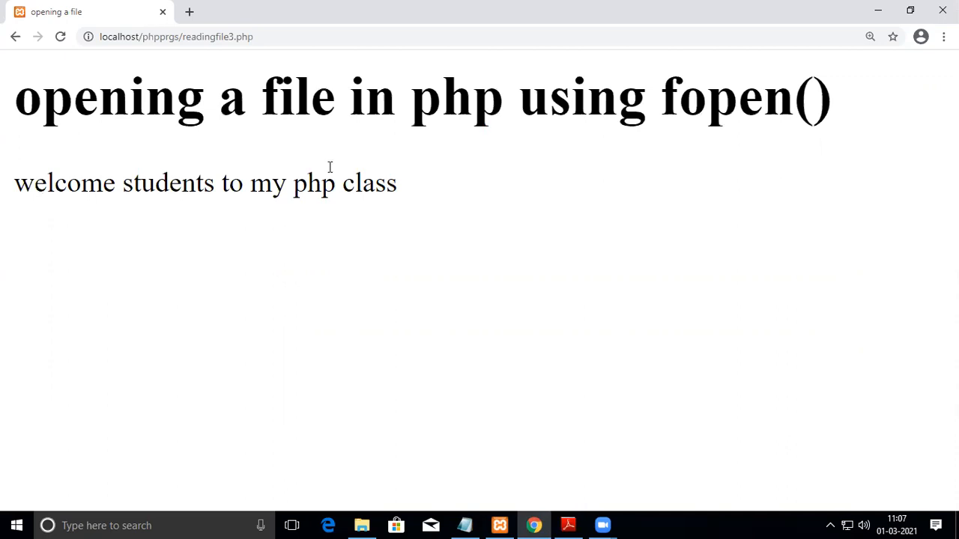
mouse_move(212, 187)
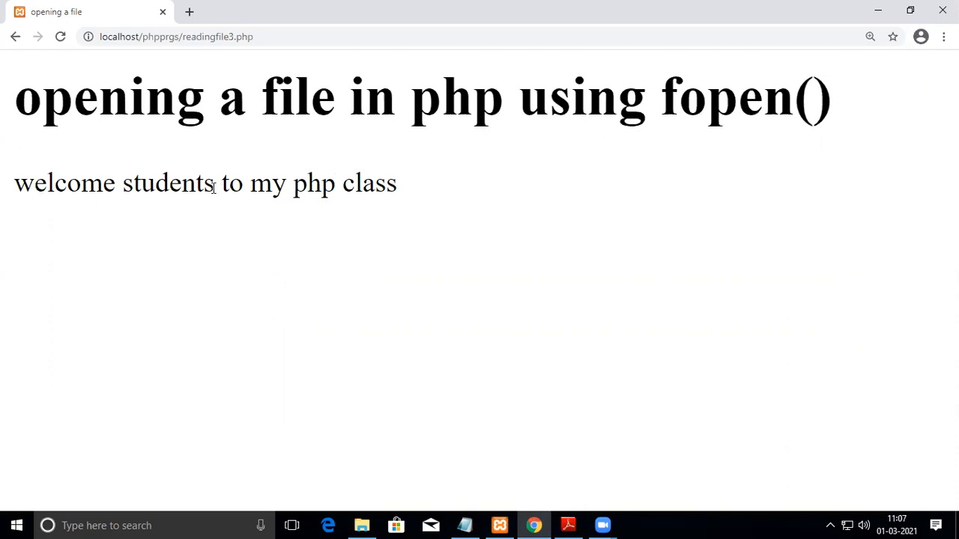
mouse_move(27, 217)
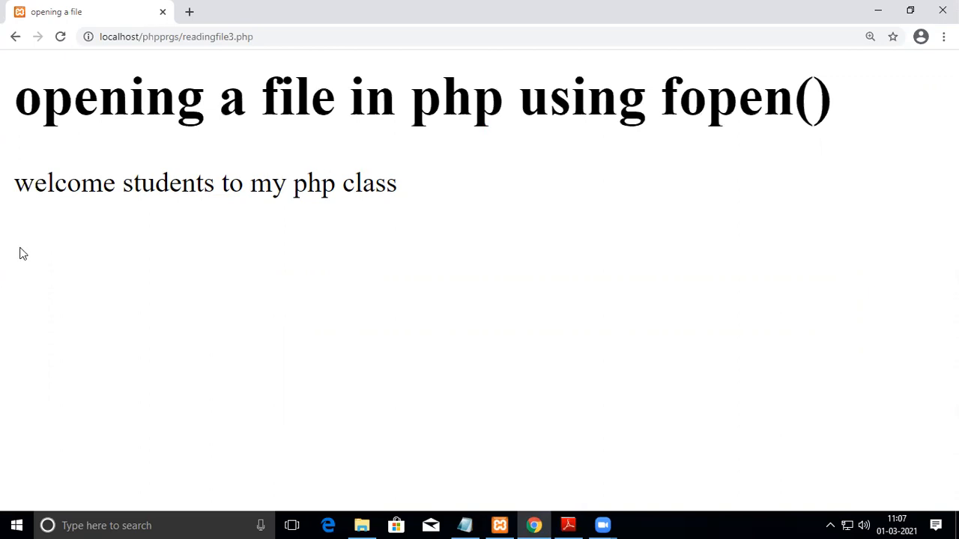
mouse_move(210, 375)
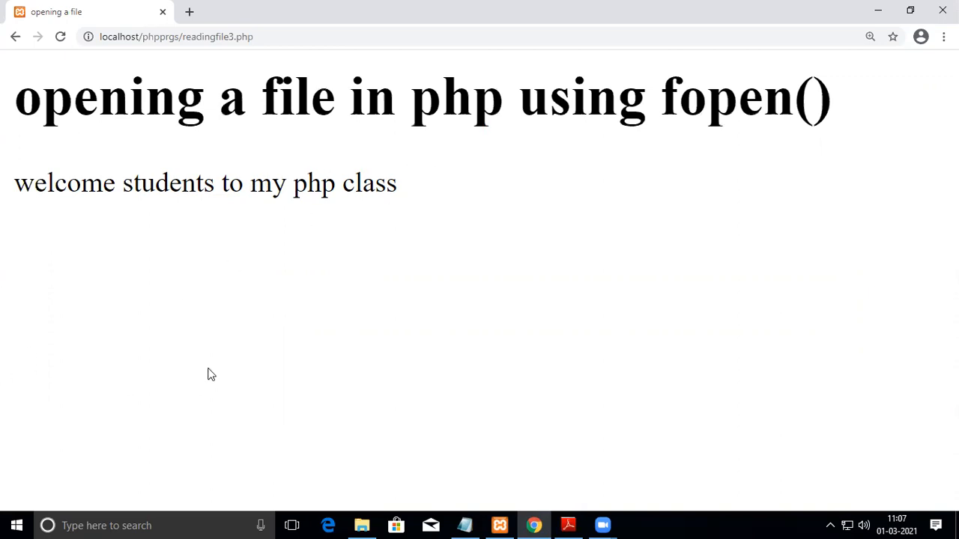
mouse_move(545, 177)
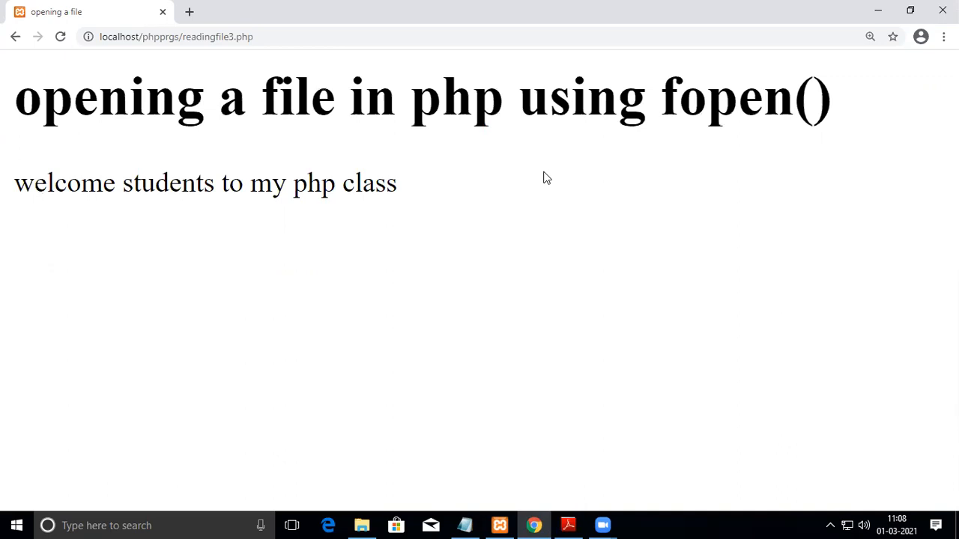
left_click(566, 525)
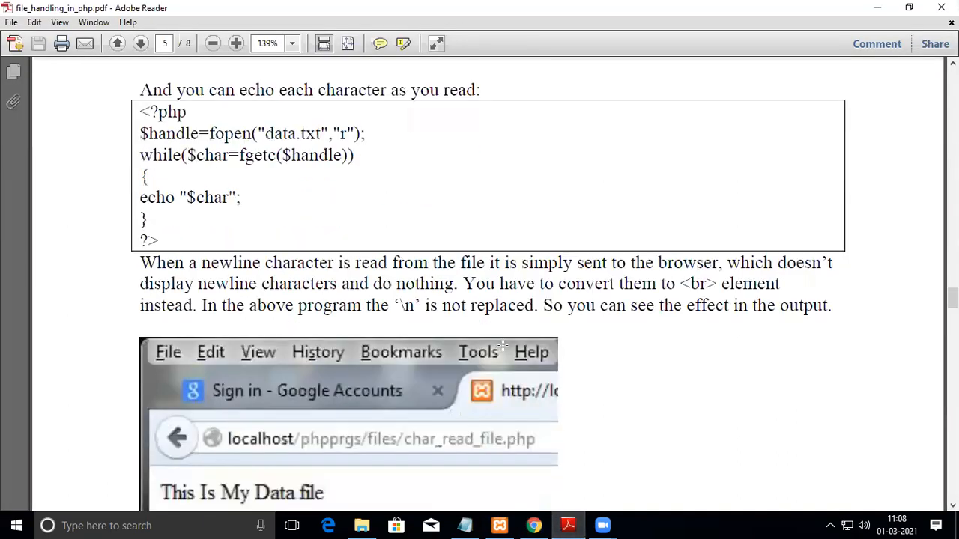
Scroll the PDF down to the if($char=="\n") newline-to-<br> example.
scroll("down", 3)
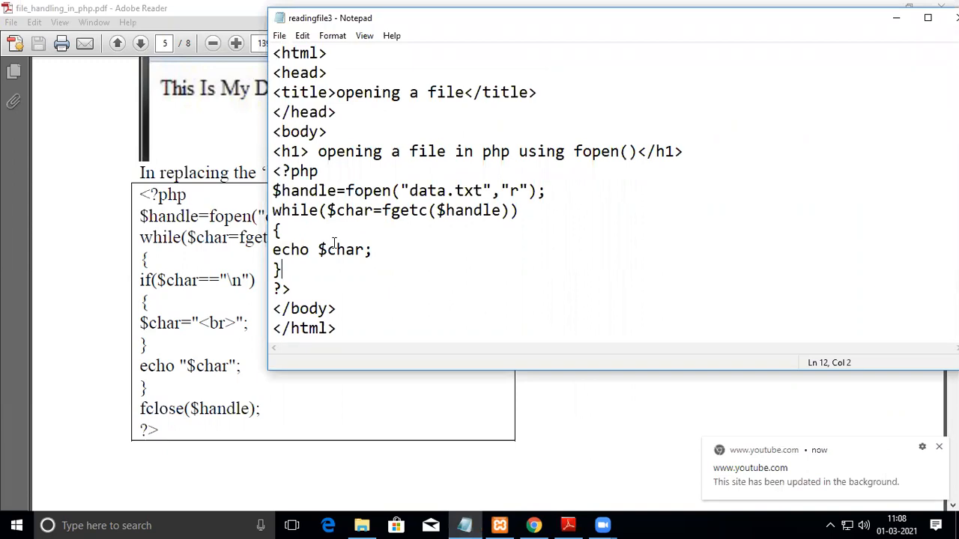
Inside the while loop add if($char=="\n") { $char="<br>"; } above the echo.
left_click(285, 230)
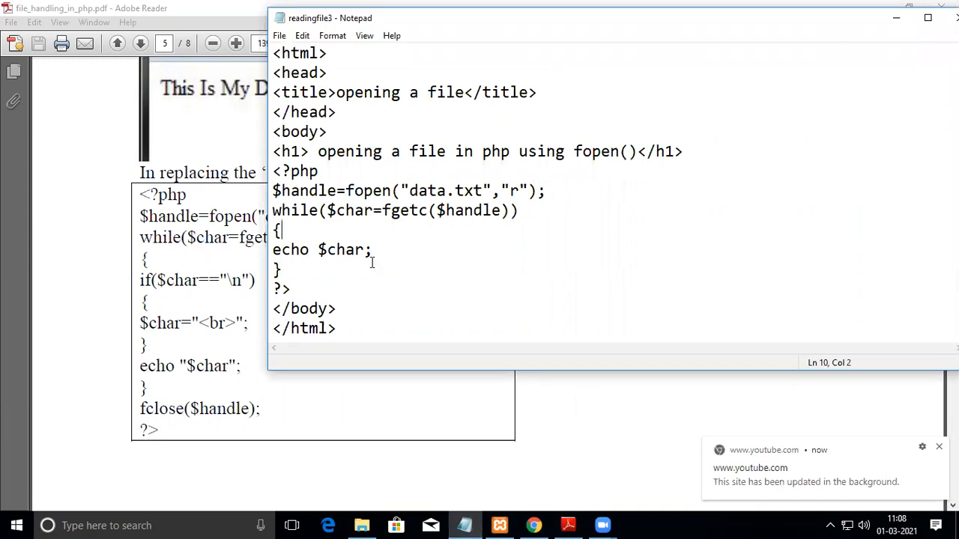
mouse_move(394, 271)
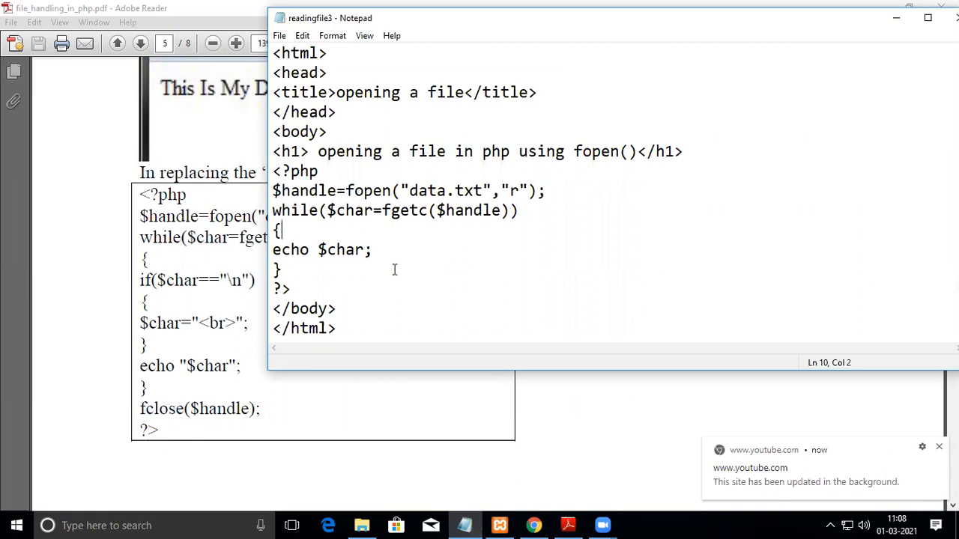
type("i")
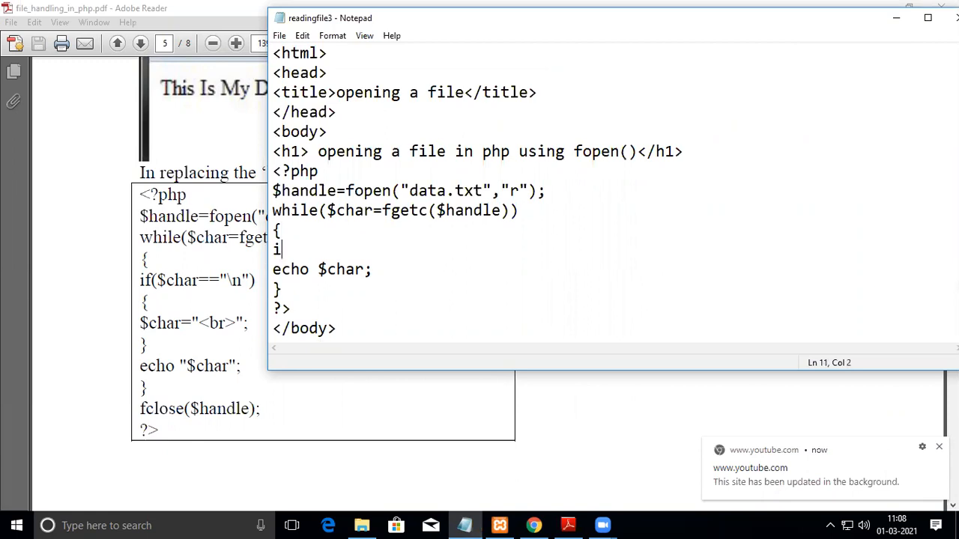
type("f")
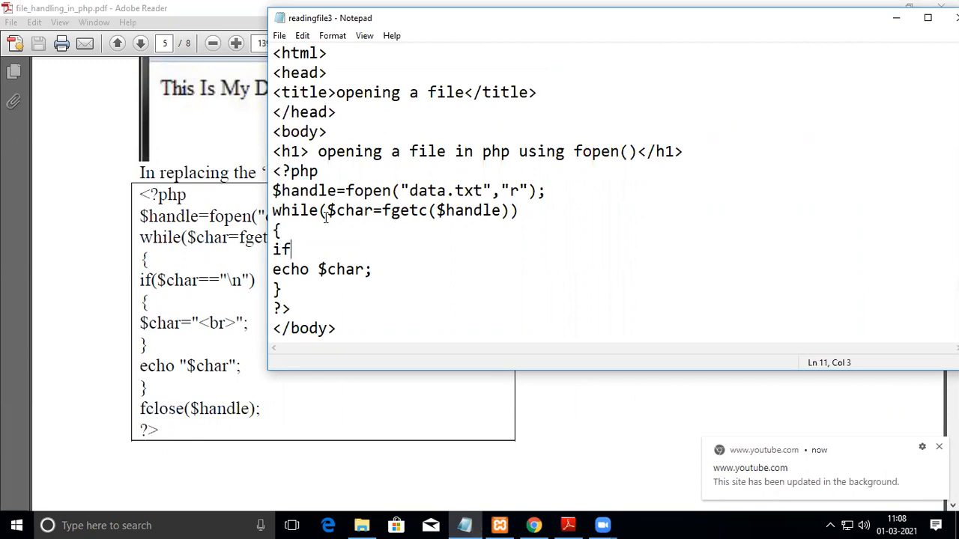
type("(")
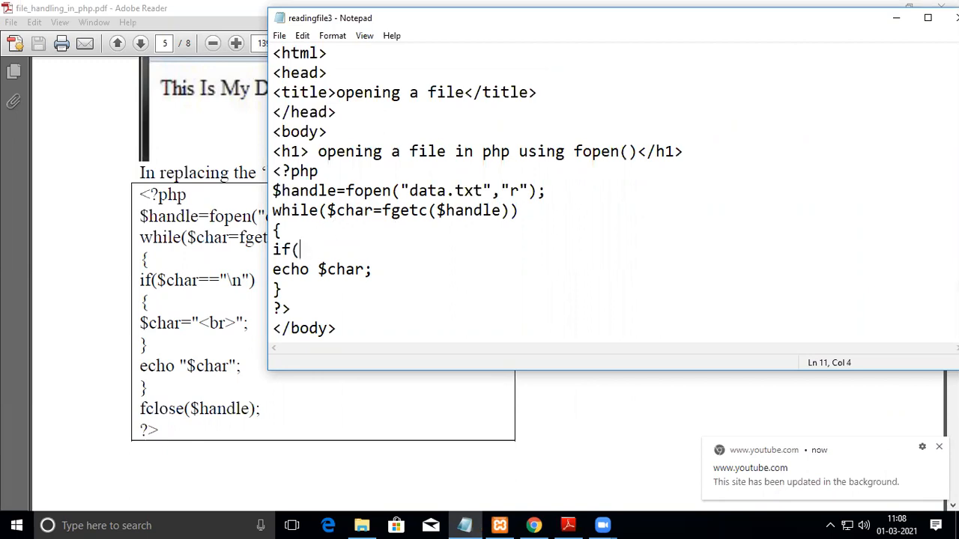
type("$char")
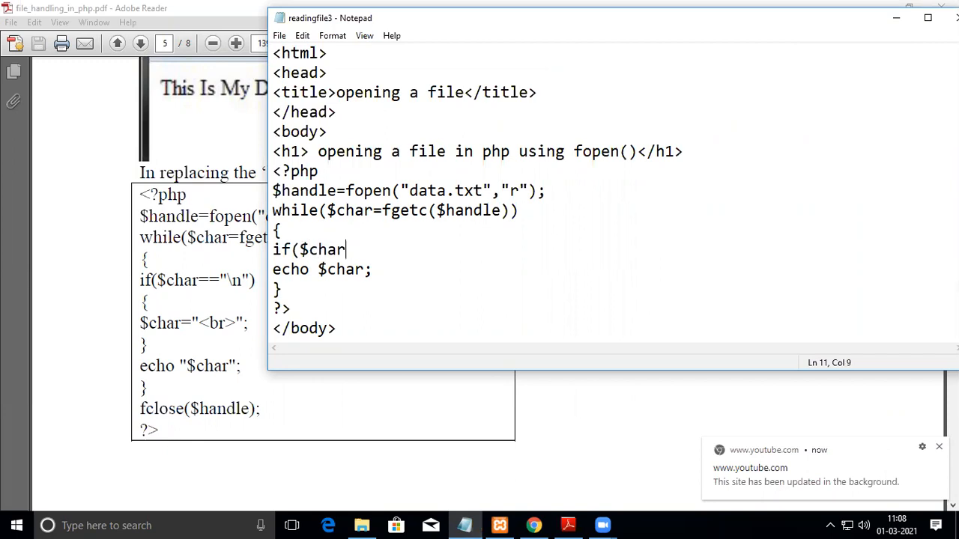
type("==")
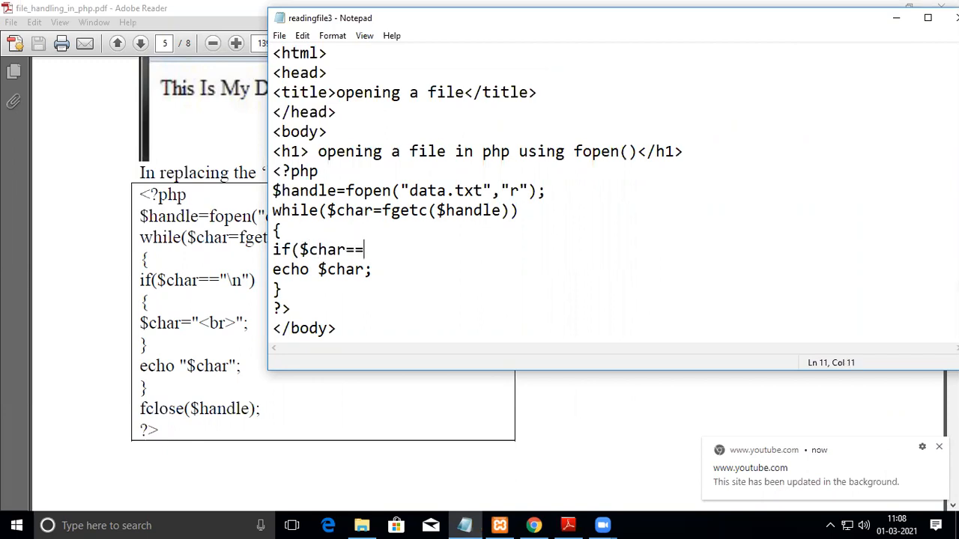
type("\"")
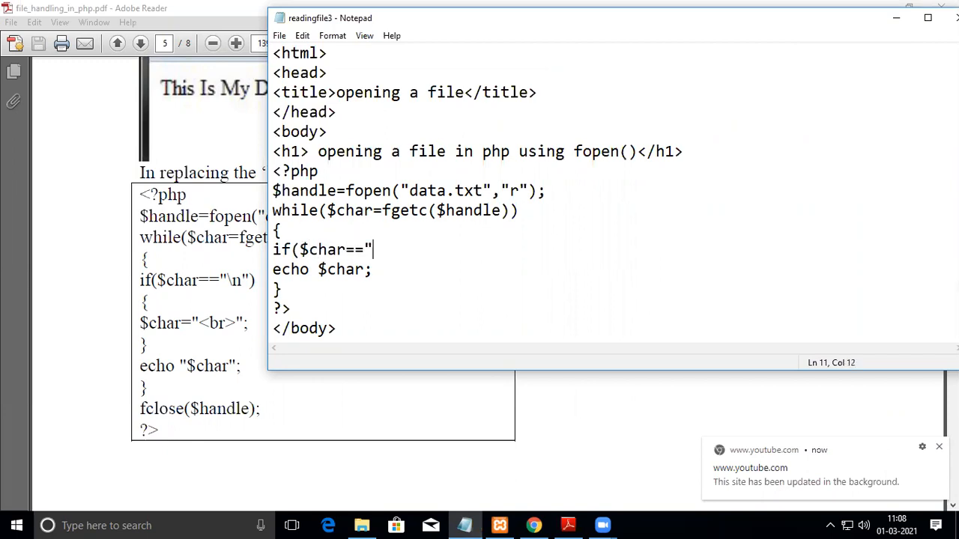
type("\\n\"")
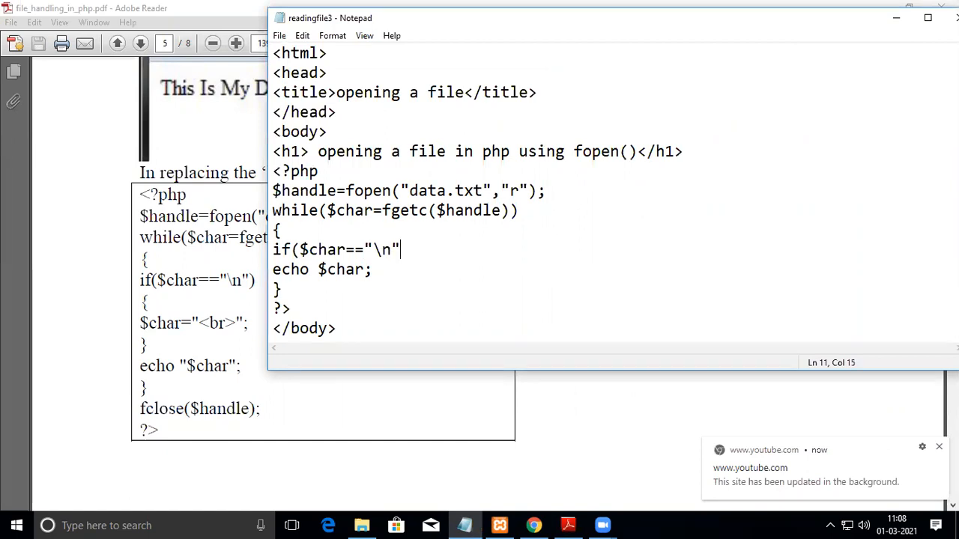
type(")")
type("{")
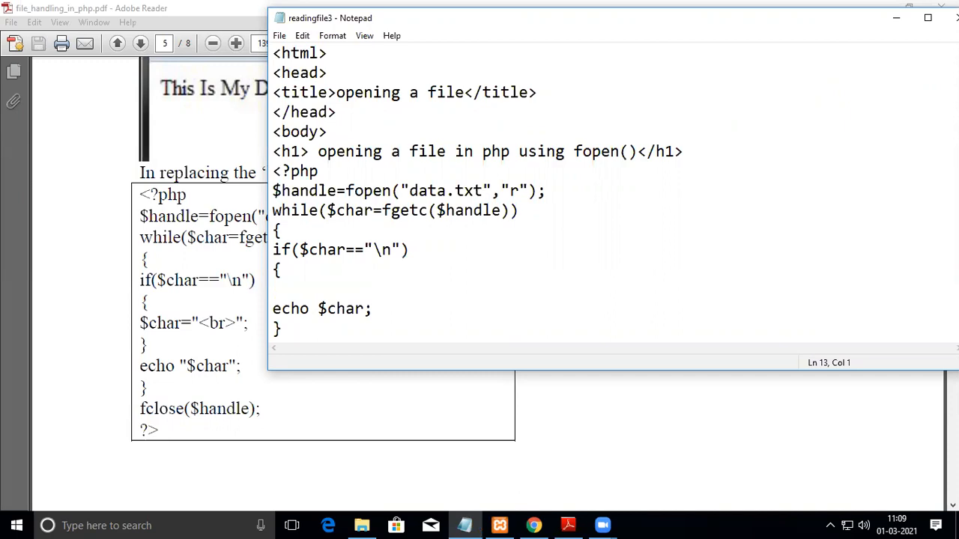
type("$char=")
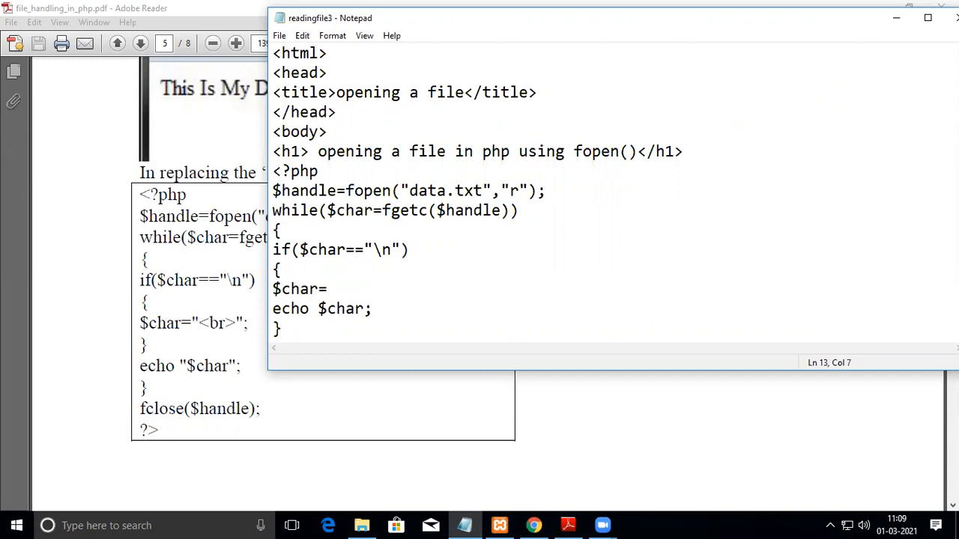
type("\"<br>")
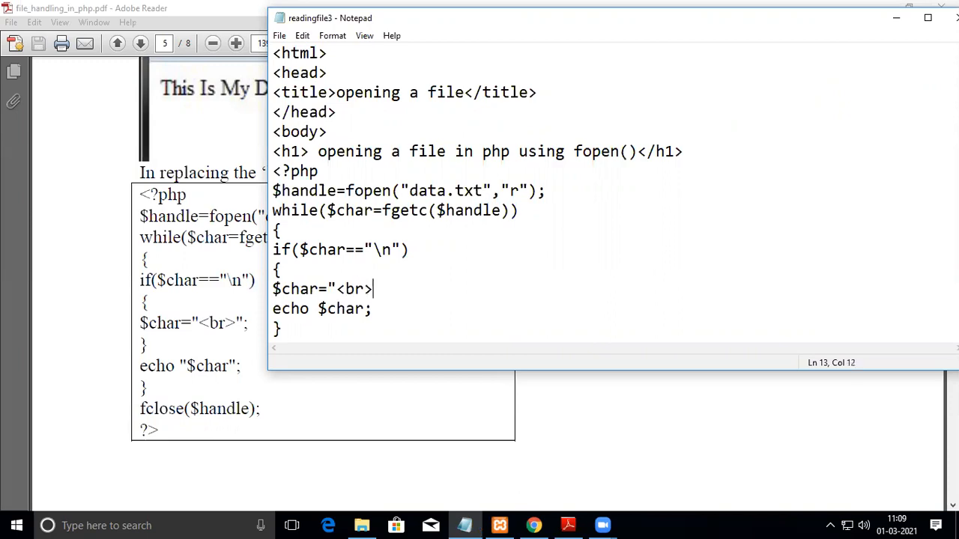
type("\";\"")
type("}")
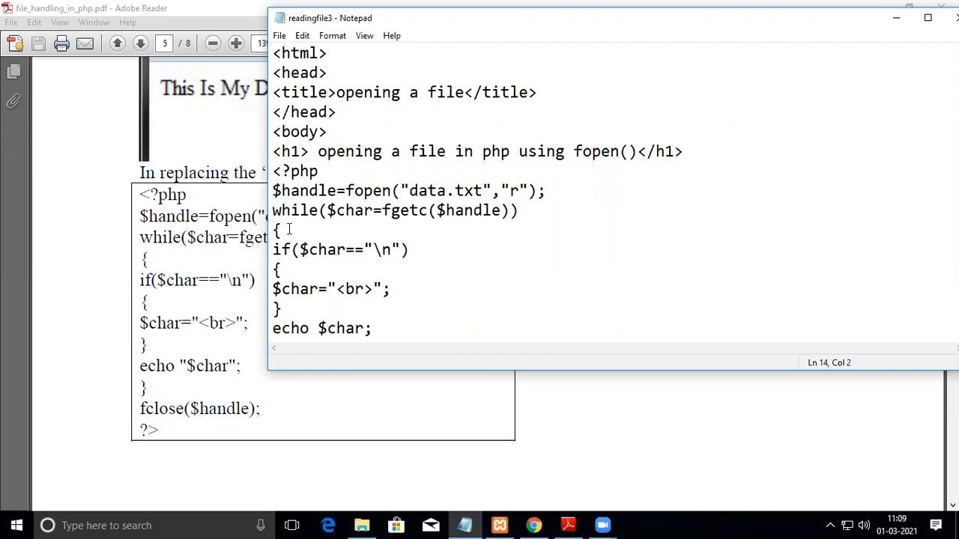
scroll("down", 3)
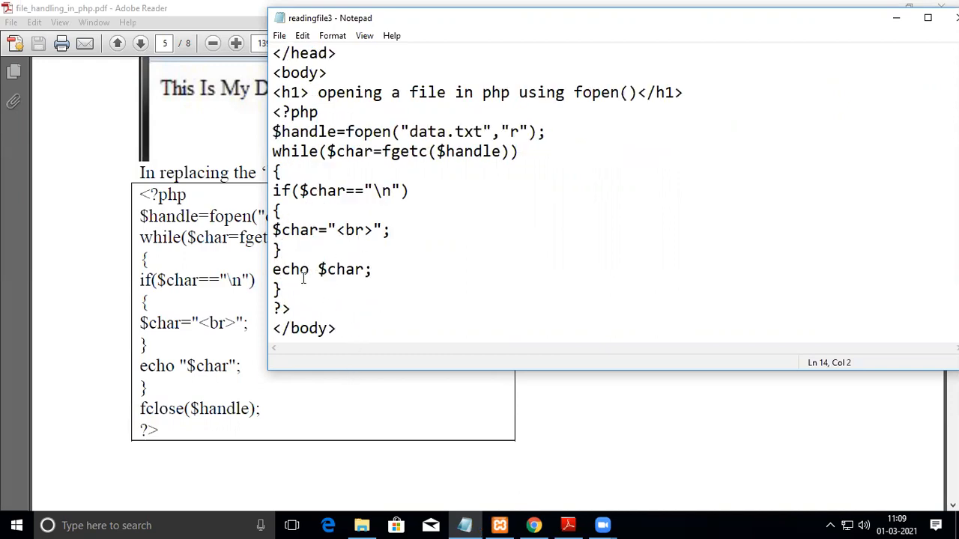
mouse_move(335, 288)
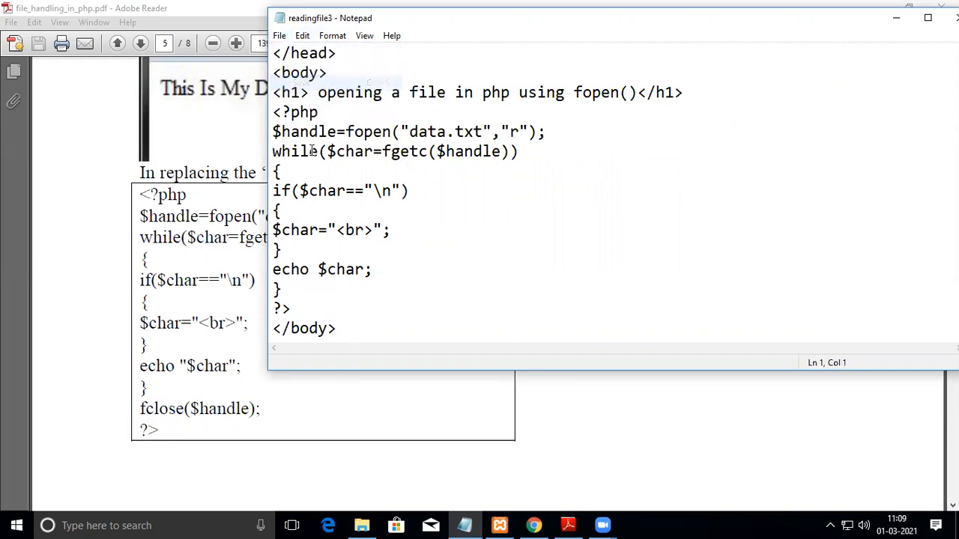
Reload readingfile3.php in Chrome so data.txt shows on five separate lines, then return to Notepad.
left_click(534, 524)
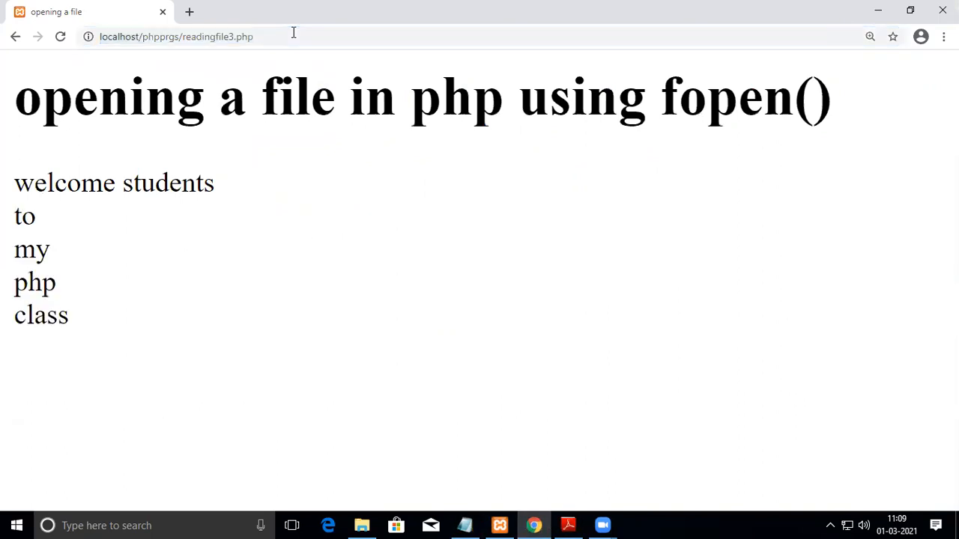
mouse_move(183, 191)
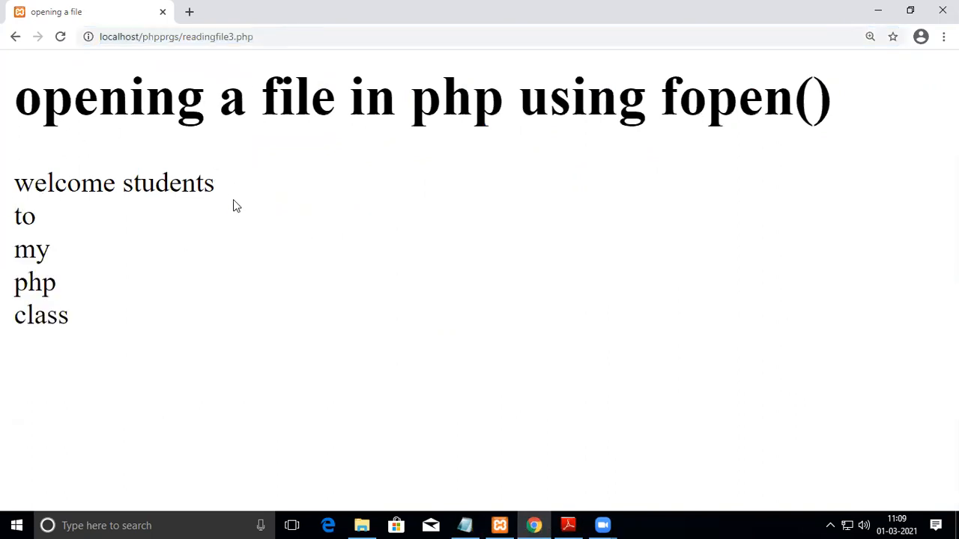
mouse_move(3, 309)
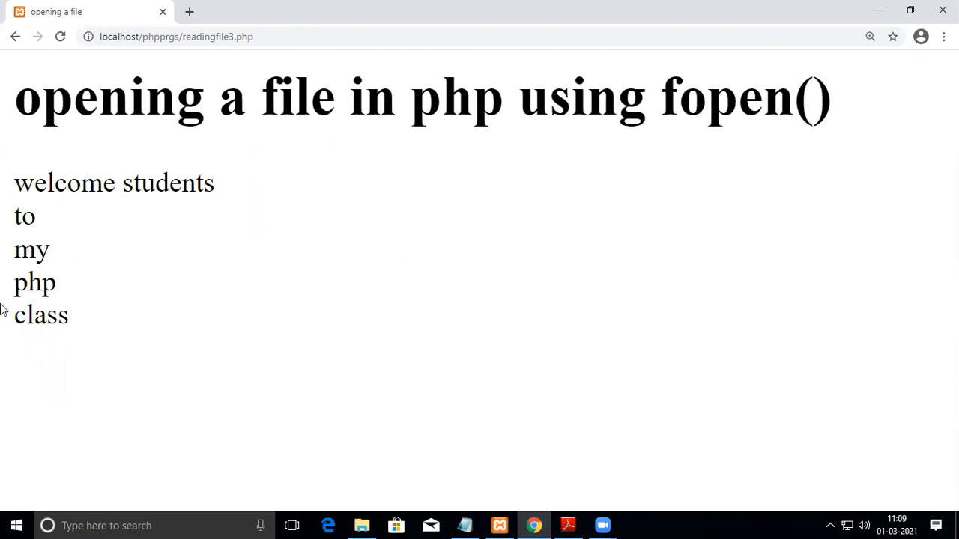
left_click(463, 525)
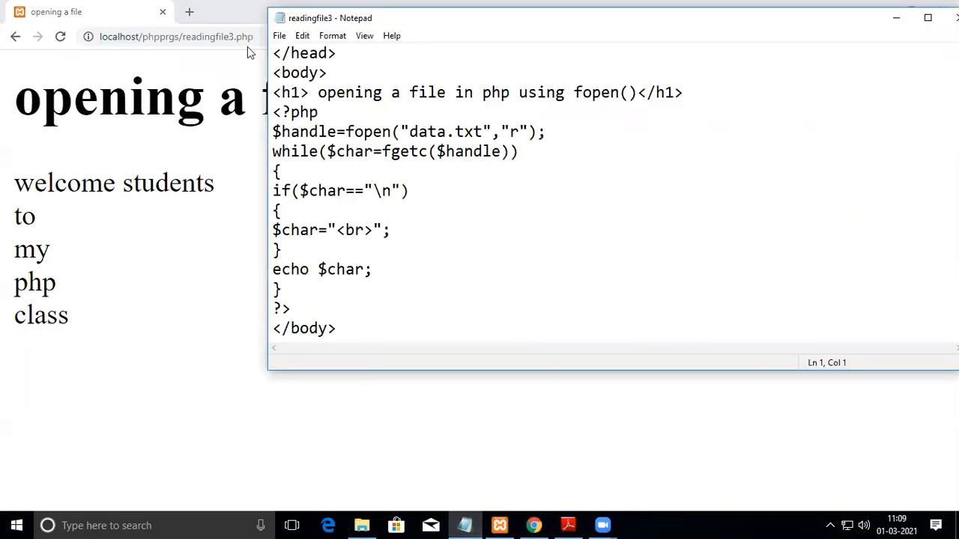
Open data.txt from the phpprgs folder in Notepad via File > Open.
left_click(278, 36)
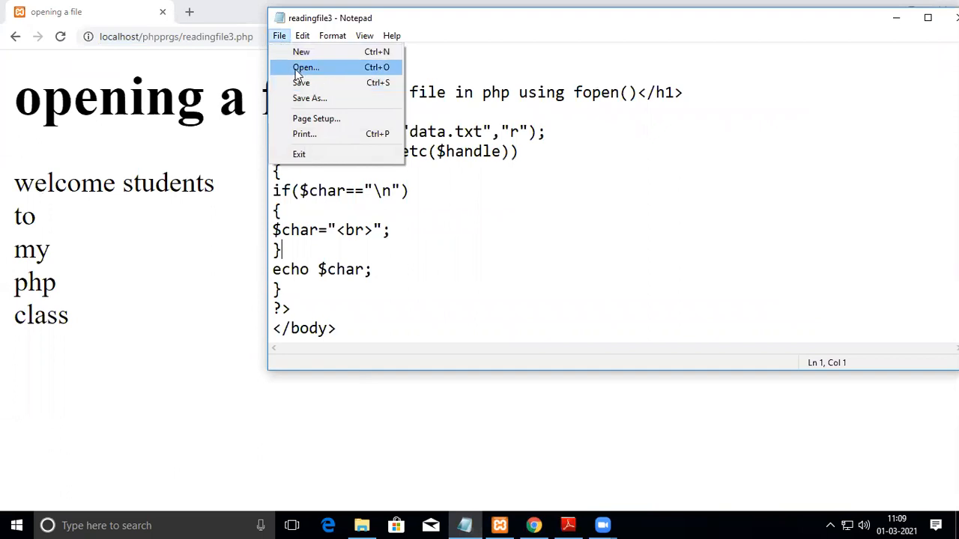
left_click(301, 68)
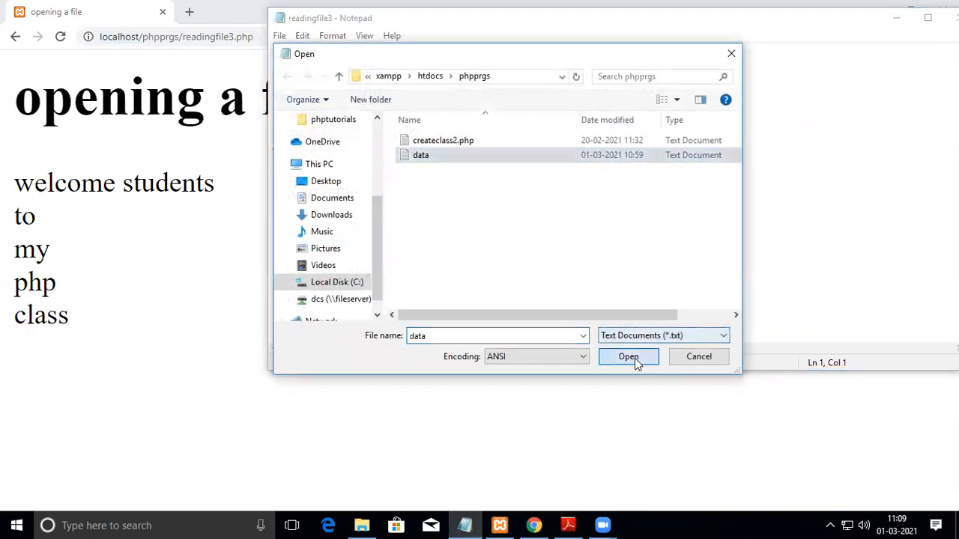
left_click(630, 356)
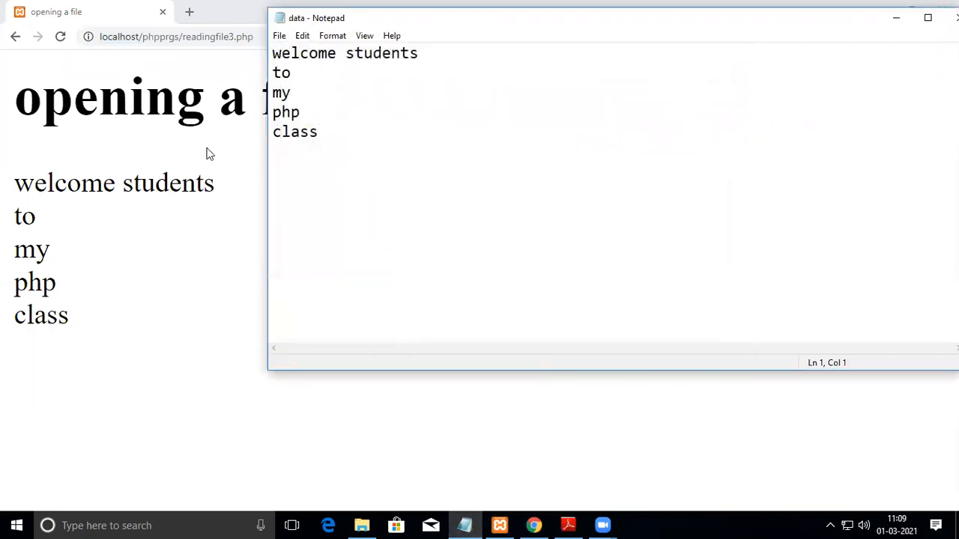